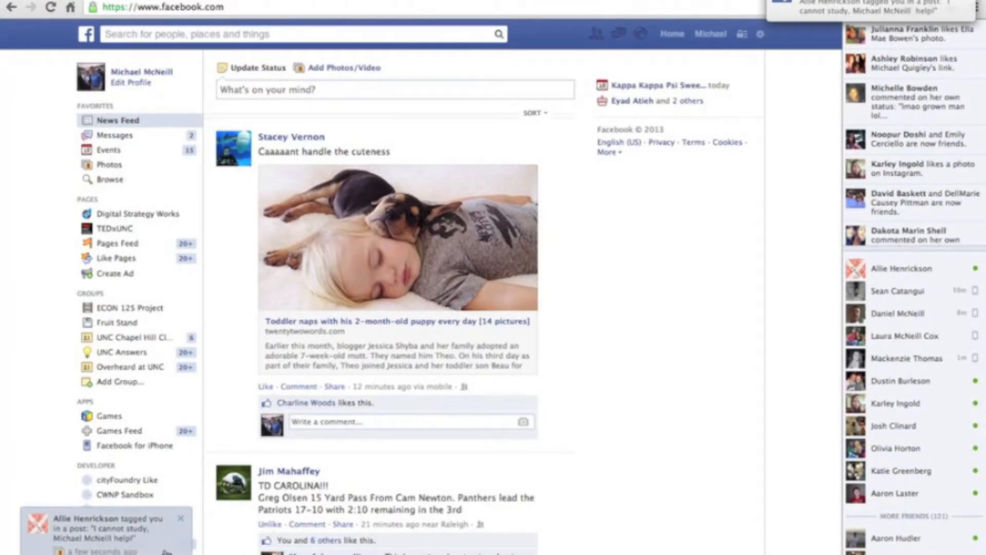
{"action": "left_click", "coordinate": [886, 5]}
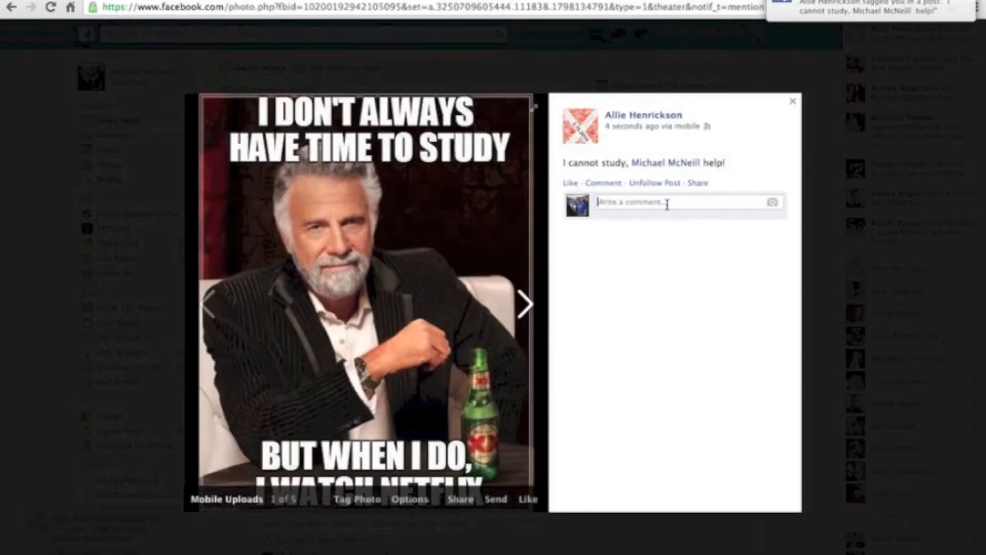